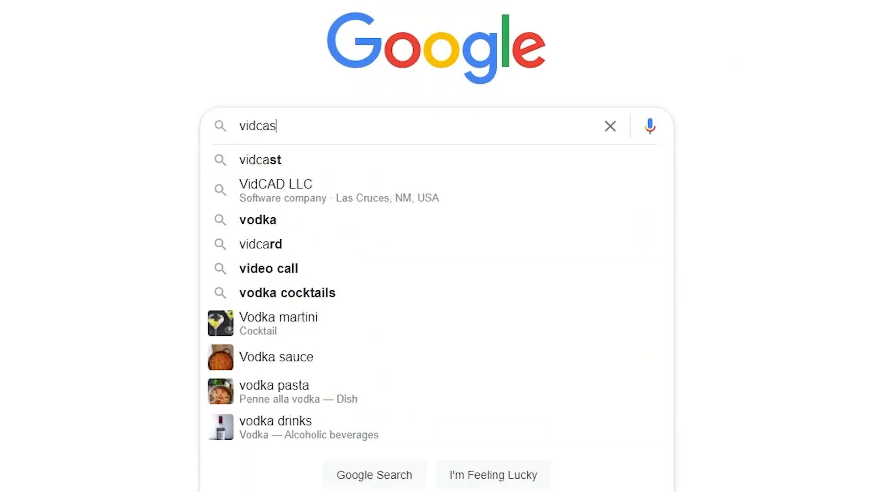
# - Search Google for Vidcast, open the site and start a recording
pyautogui.click(259, 159)
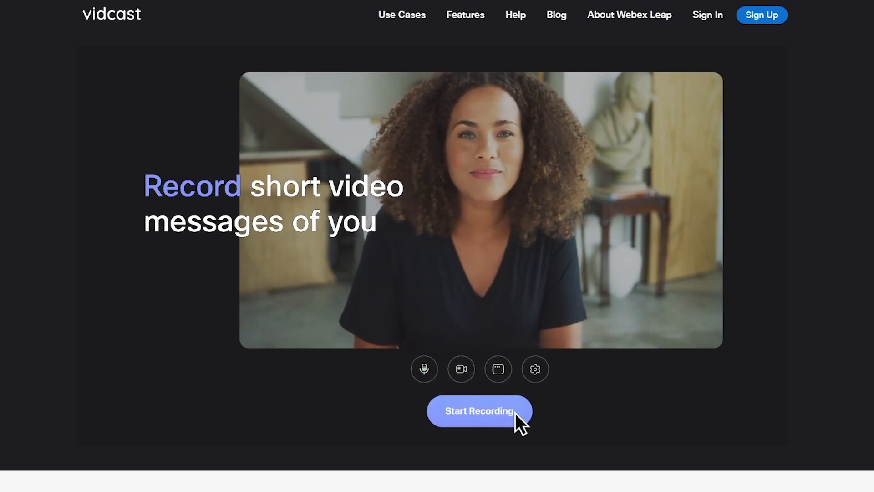
pyautogui.click(479, 410)
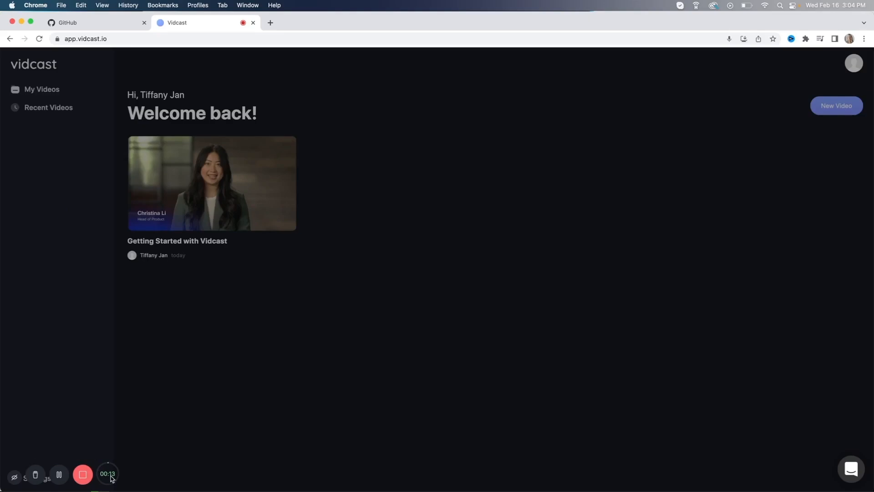
pyautogui.moveTo(59, 476)
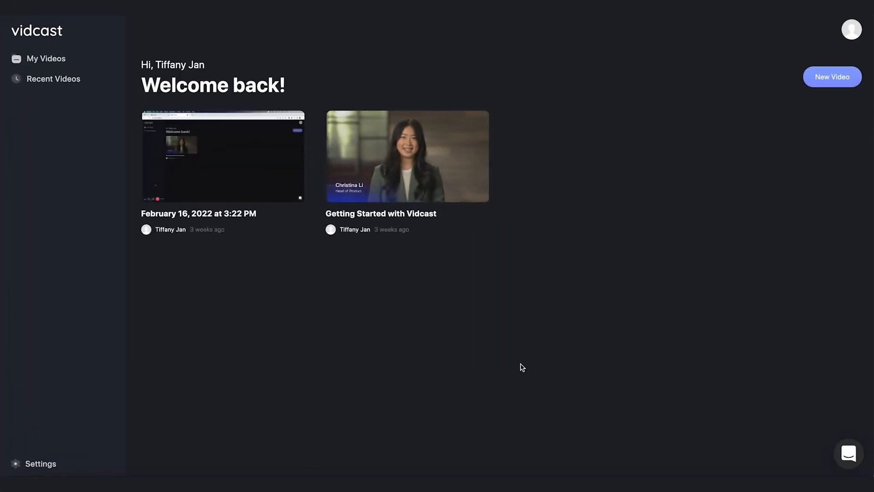
# - Start a new Vidcast video with the camera on and screen sharing dismissed
pyautogui.click(832, 76)
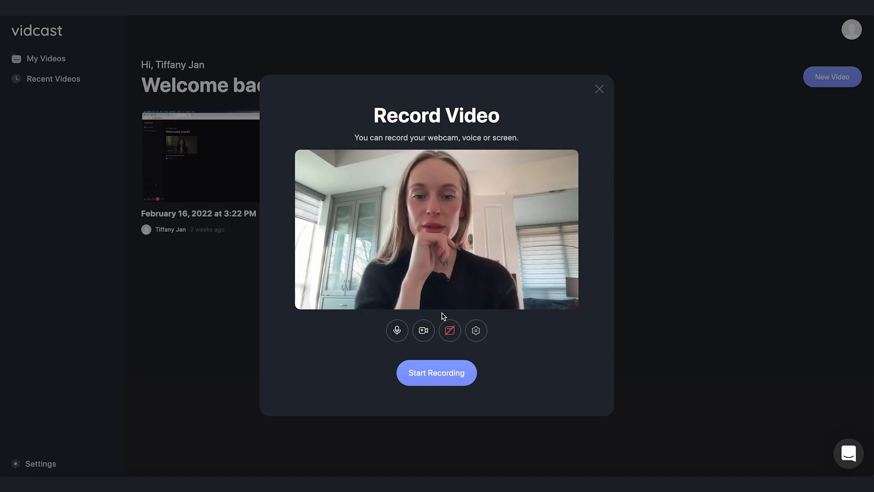
pyautogui.click(423, 330)
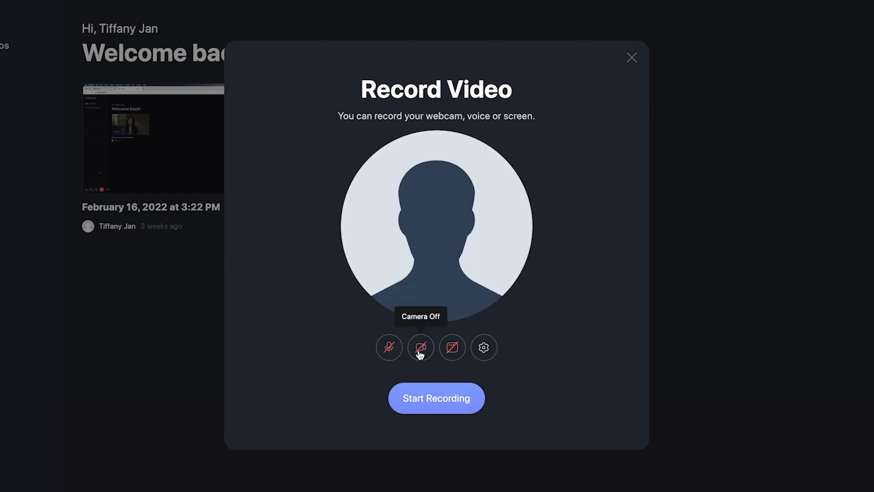
pyautogui.click(420, 348)
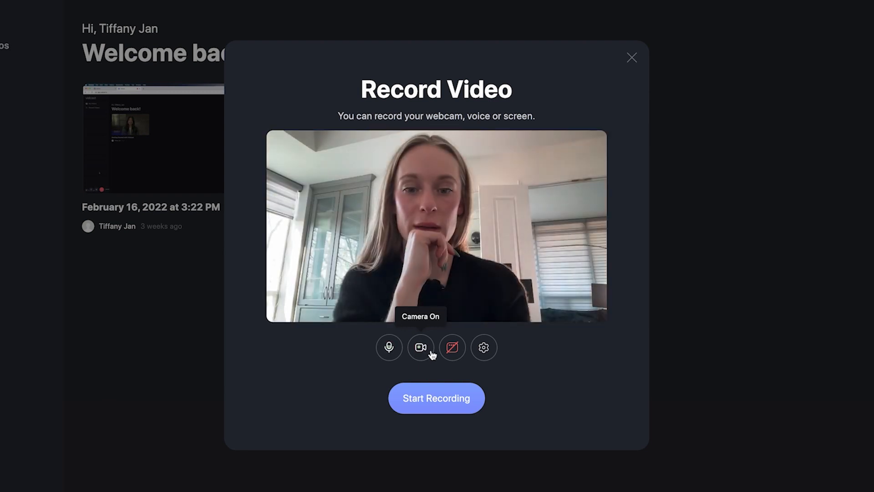
pyautogui.click(452, 348)
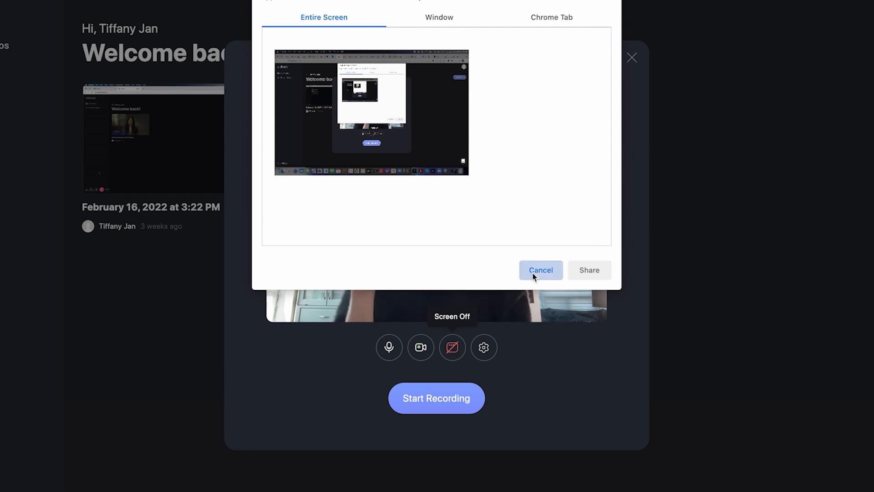
pyautogui.click(540, 270)
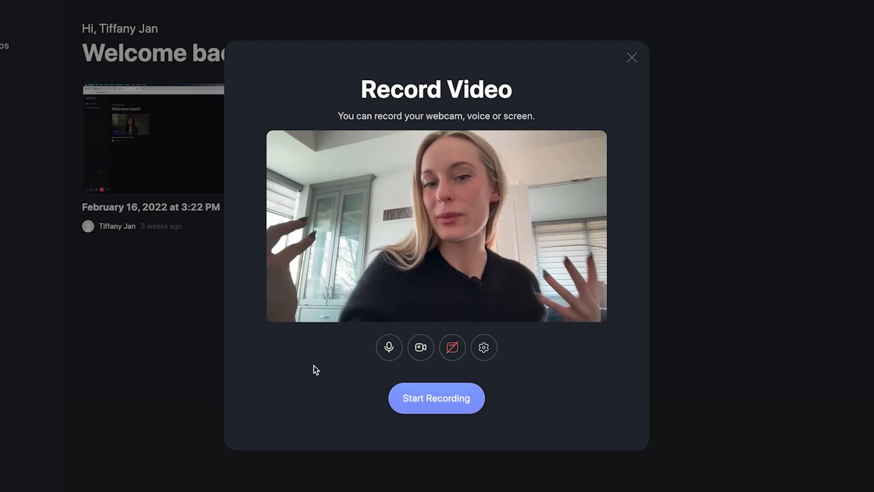
pyautogui.click(436, 398)
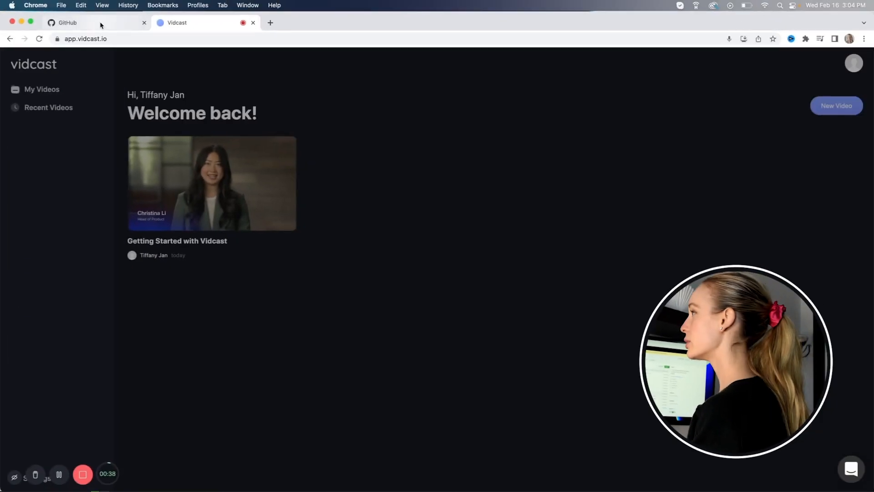
# - Open devhubapp/devhub in the GitHub tab and fork it into your account
pyautogui.click(67, 22)
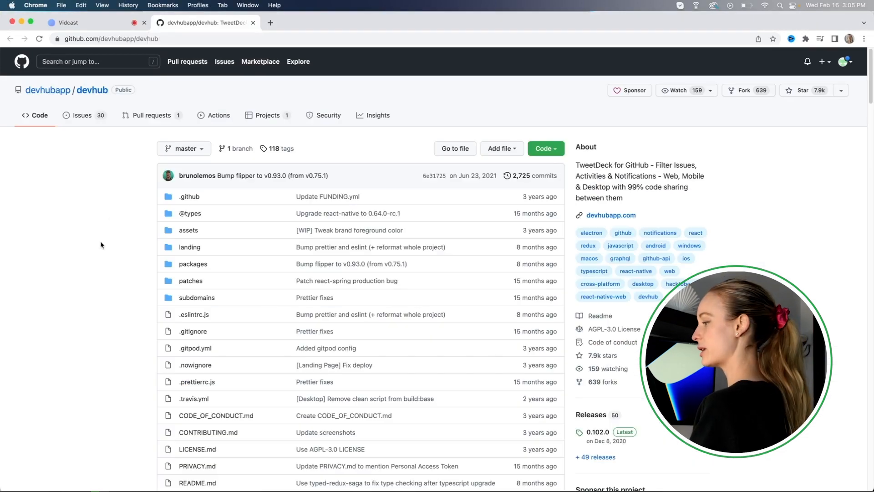
pyautogui.scroll(-3)
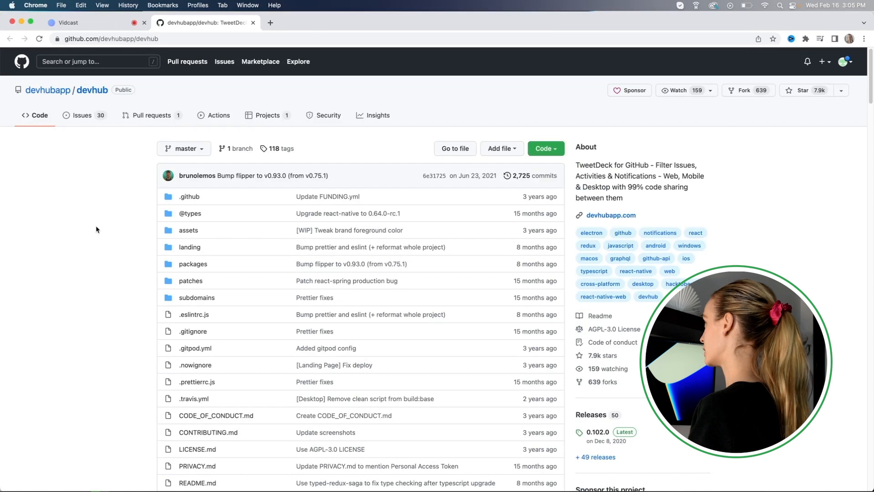
pyautogui.moveTo(416, 104)
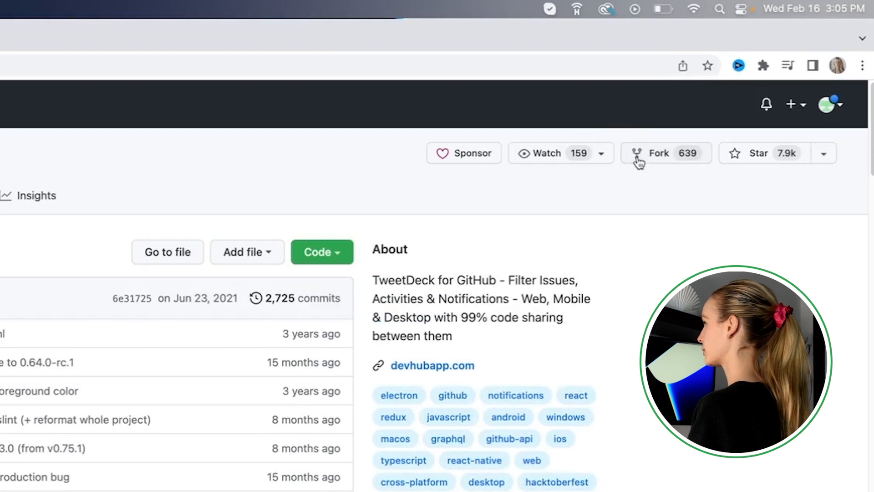
pyautogui.click(666, 153)
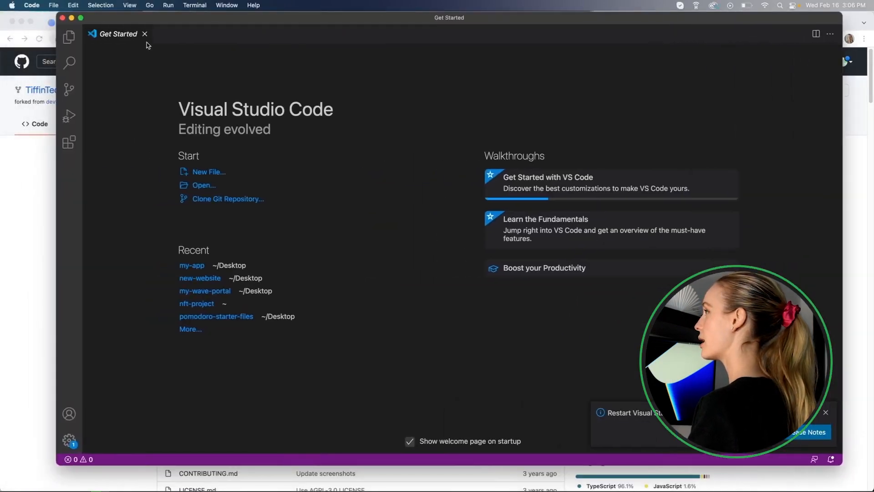
# - Close Get Started, open a new terminal, cd into Desktop and begin typing git clone
pyautogui.click(144, 34)
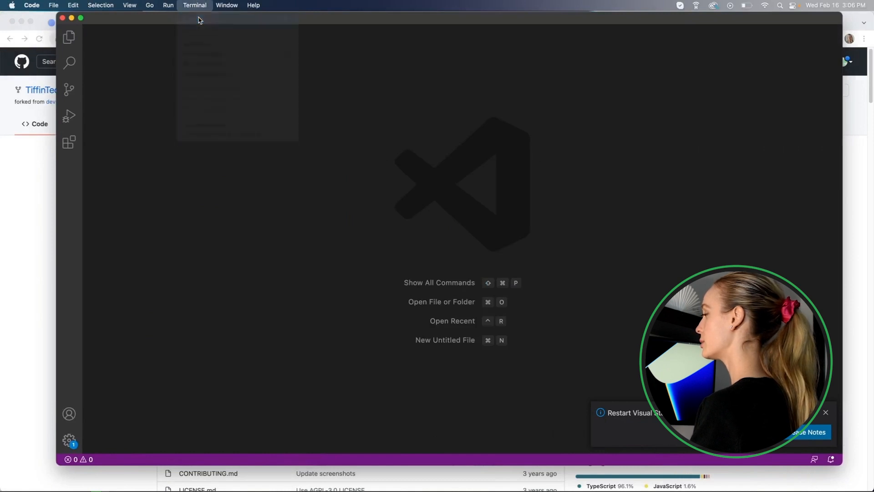
pyautogui.click(194, 5)
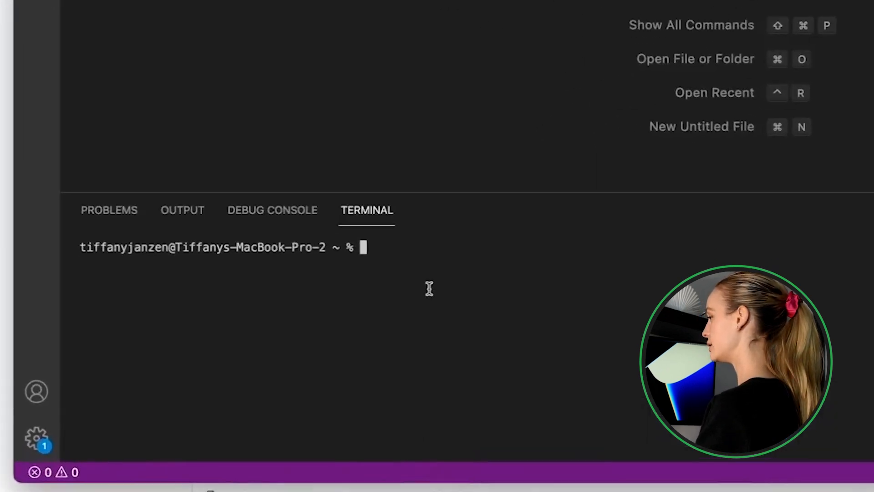
pyautogui.write('cd Desktop')
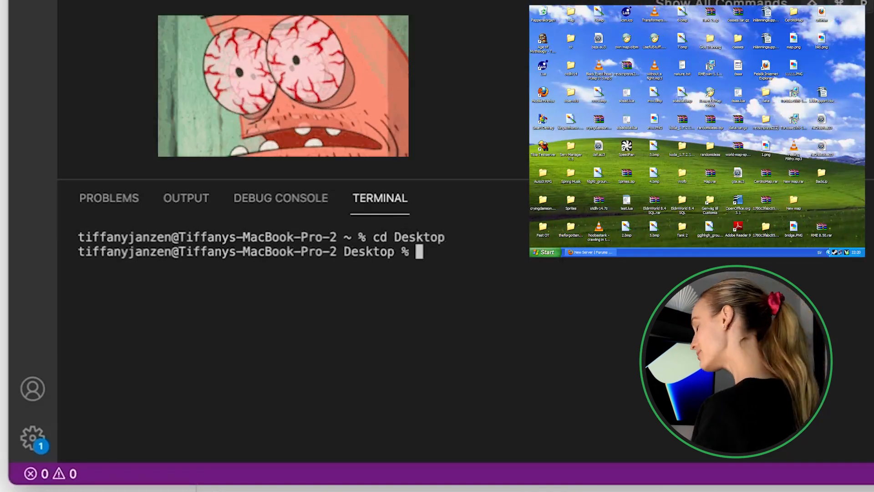
pyautogui.write('git clone')
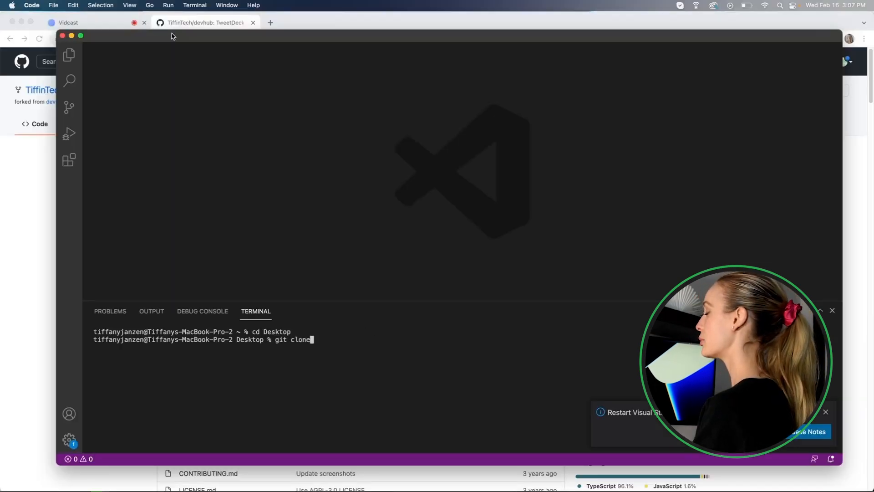
pyautogui.moveTo(175, 34)
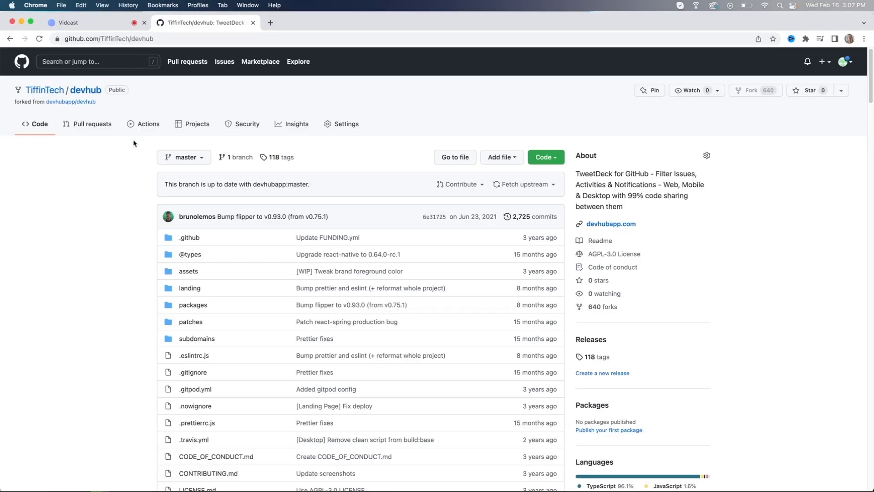
# - Type git clone with the fork's URL and open the devhub folder
pyautogui.write('git clone')
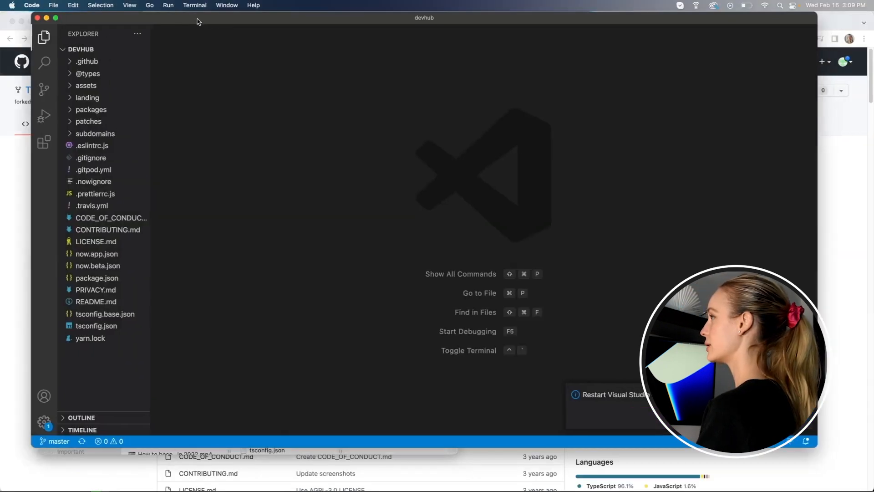
# - Open a new terminal in the devhub folder and view README.md
pyautogui.click(194, 5)
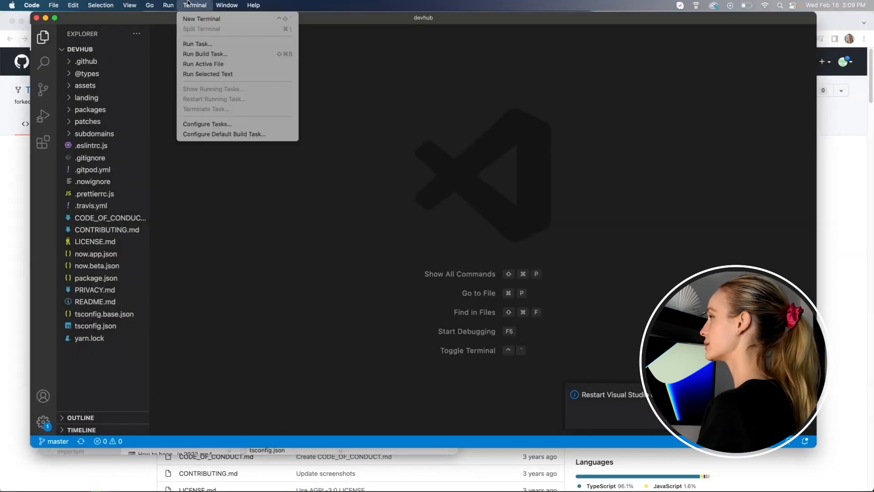
pyautogui.click(149, 5)
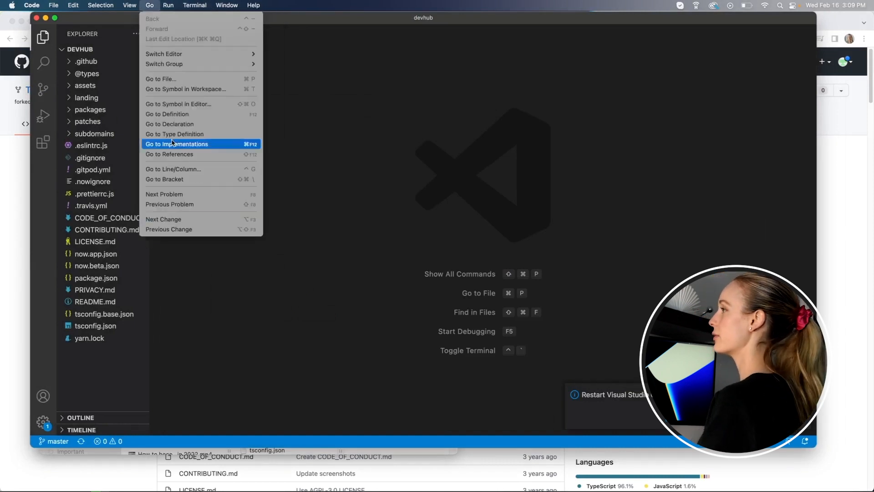
pyautogui.click(194, 5)
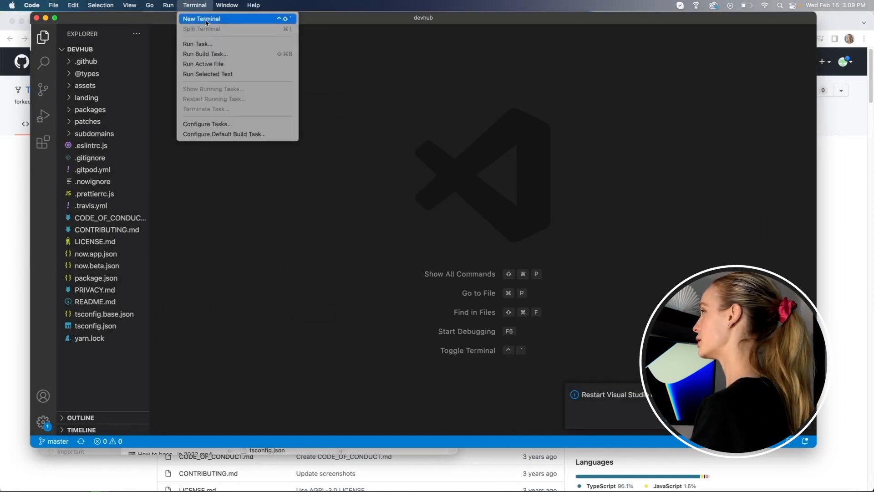
pyautogui.click(201, 18)
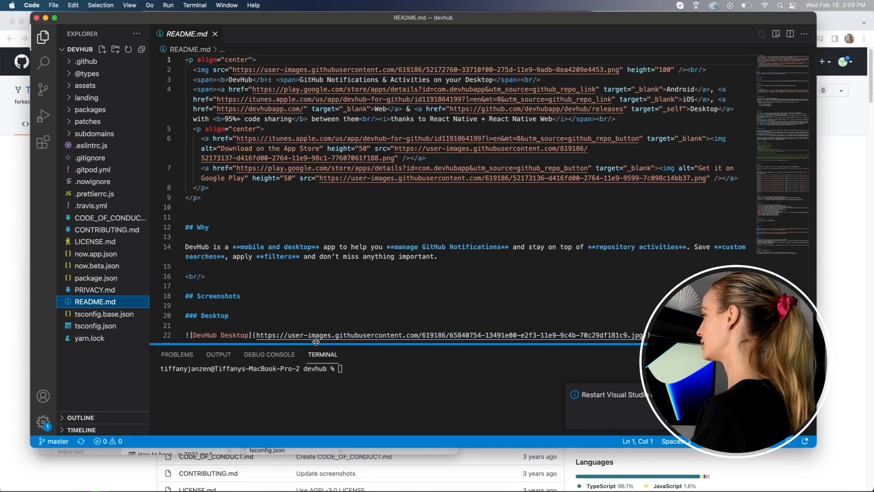
pyautogui.scroll(-3)
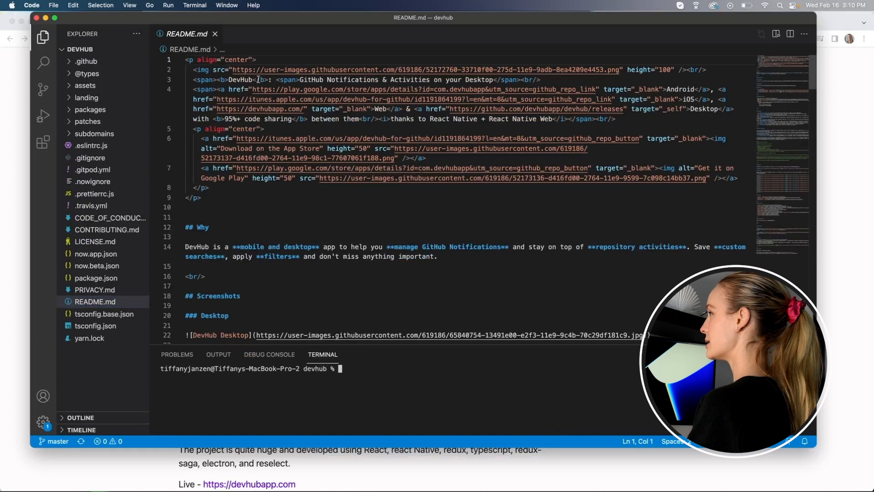
# - Run git checkout -b styling-header-updates in the terminal
pyautogui.click(215, 34)
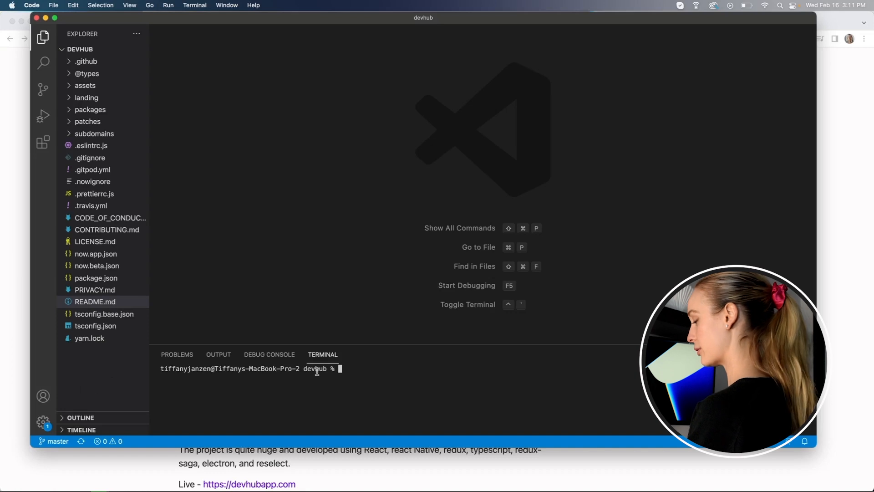
pyautogui.write('git checkout')
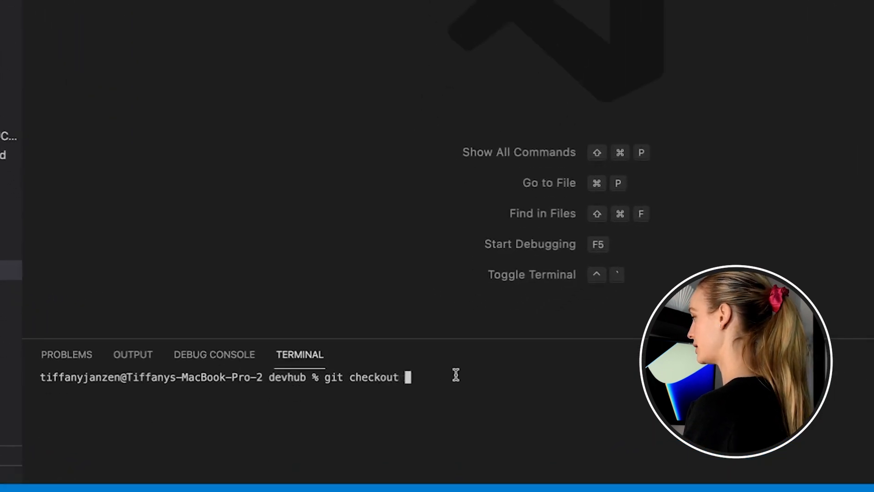
pyautogui.write('-')
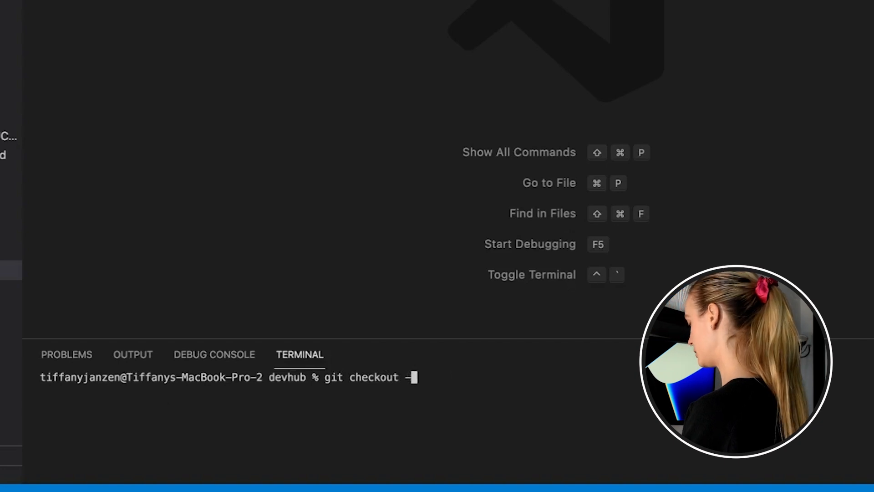
pyautogui.write('b styling')
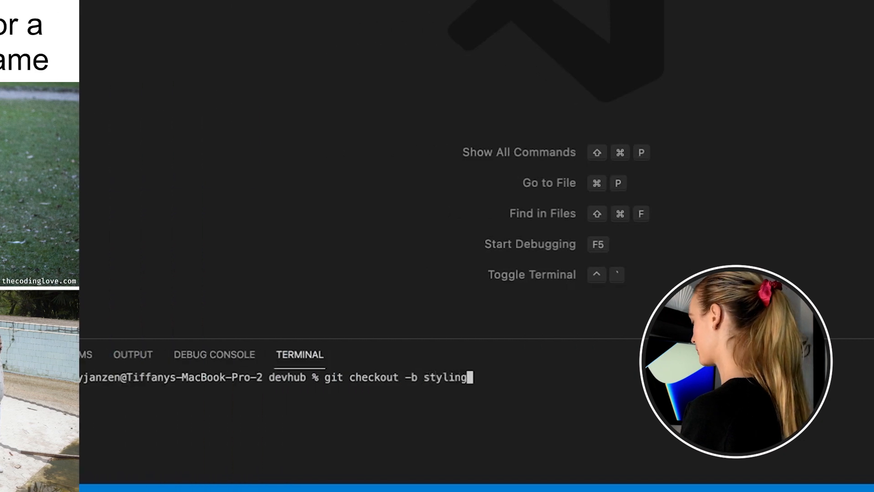
pyautogui.write('-header-upd')
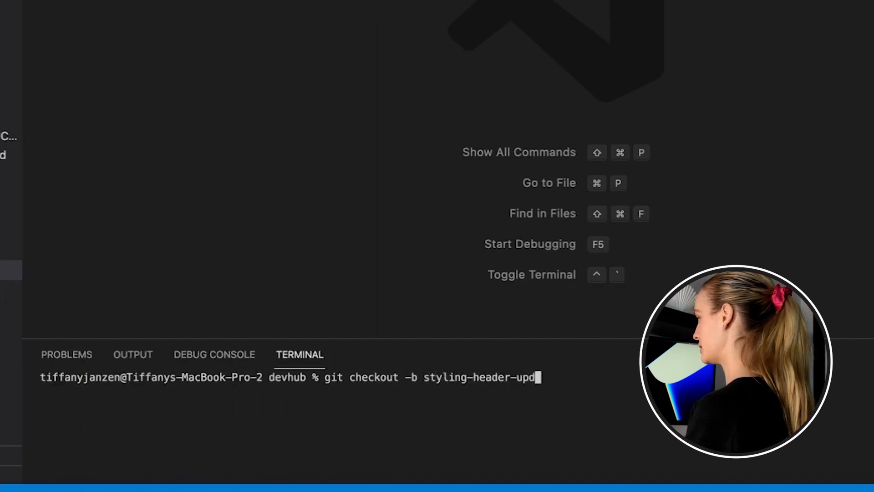
pyautogui.write('ates')
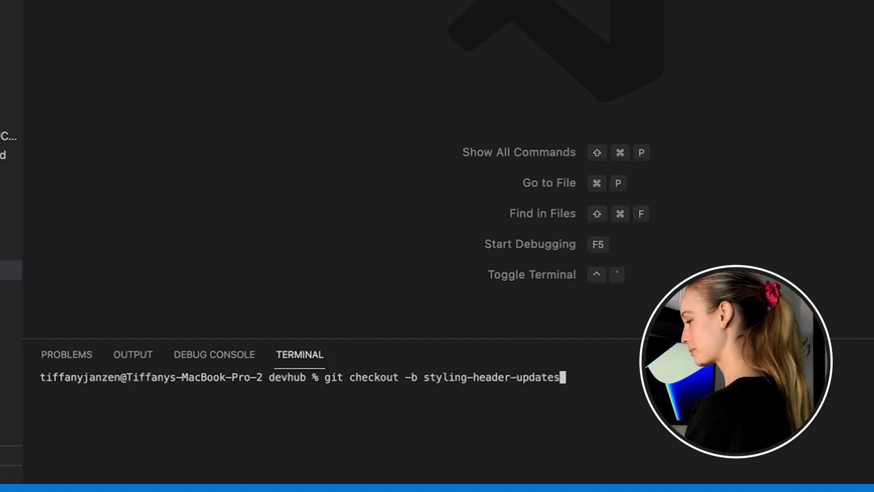
pyautogui.press('Enter')
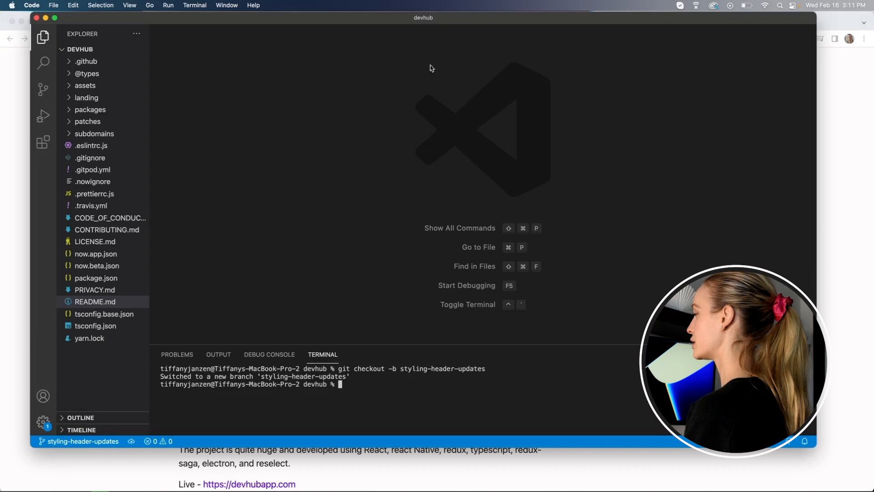
pyautogui.moveTo(173, 170)
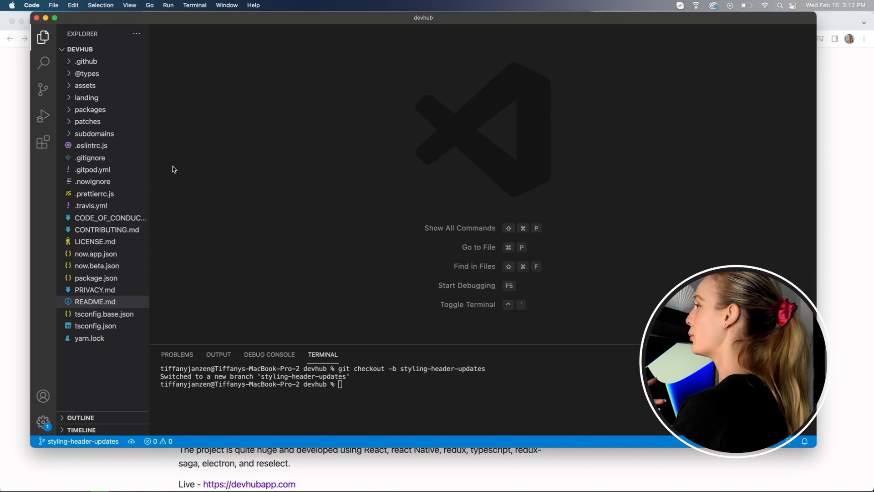
# - Expand landing > public/static > js in Explorer and open donthuntme.js
pyautogui.click(87, 97)
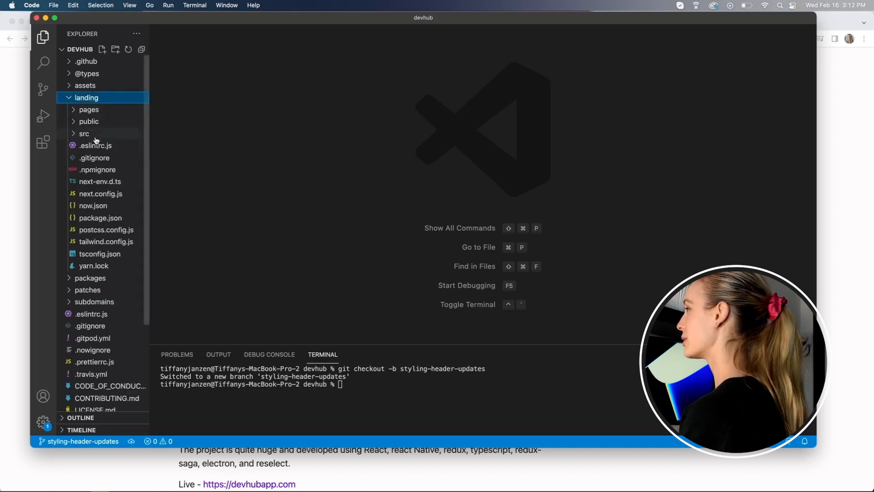
pyautogui.click(89, 109)
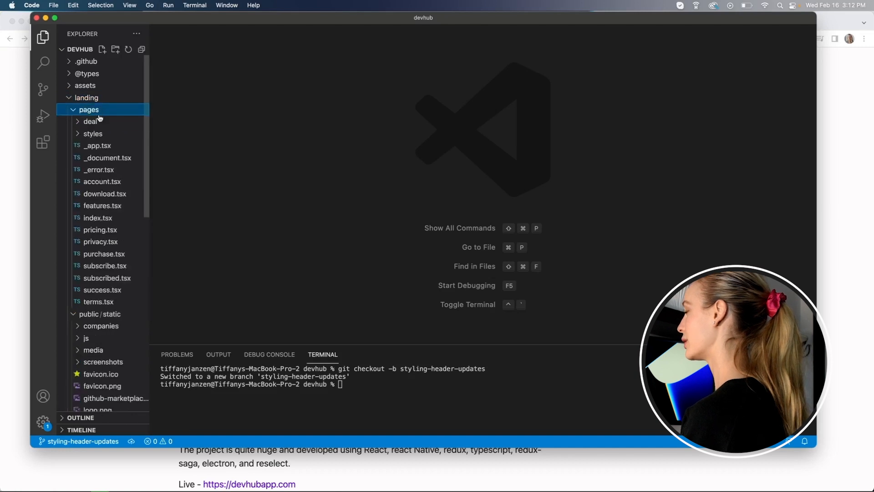
pyautogui.scroll(-3)
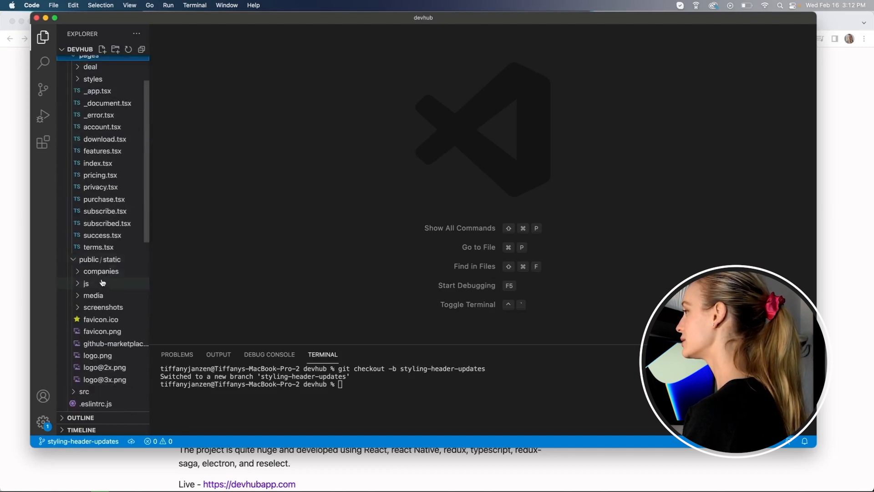
pyautogui.click(86, 283)
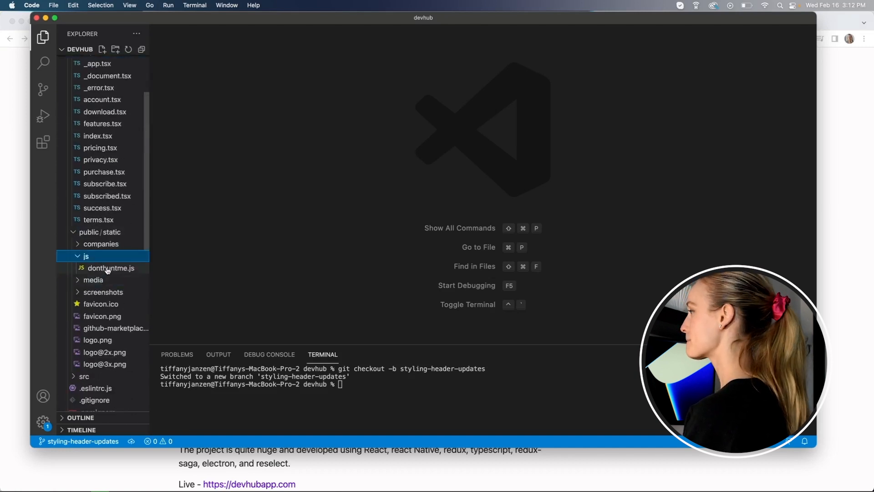
pyautogui.doubleClick(111, 268)
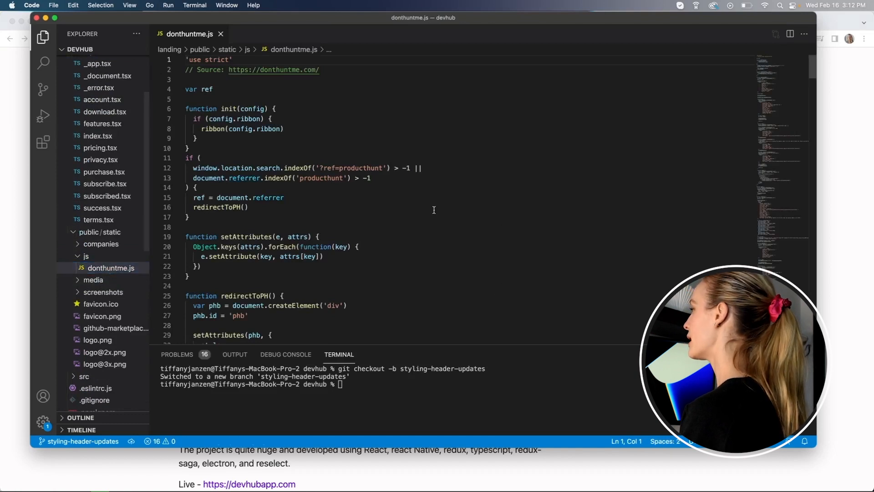
# - Change the line 138 redirect URL owner from devhubapp to tiffintech
pyautogui.scroll(-3)
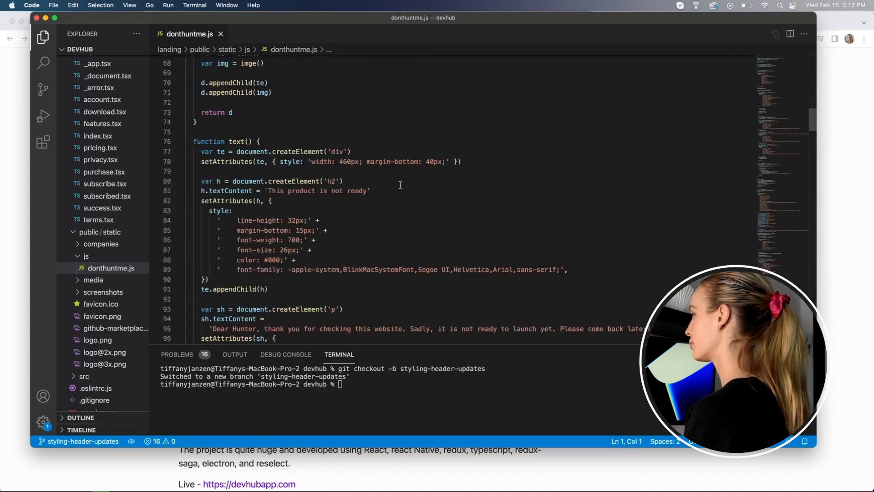
pyautogui.scroll(-3)
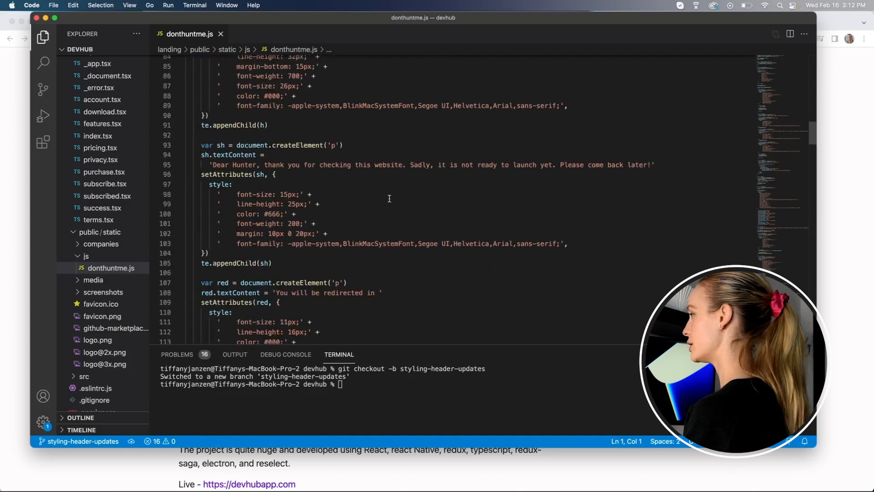
pyautogui.scroll(-3)
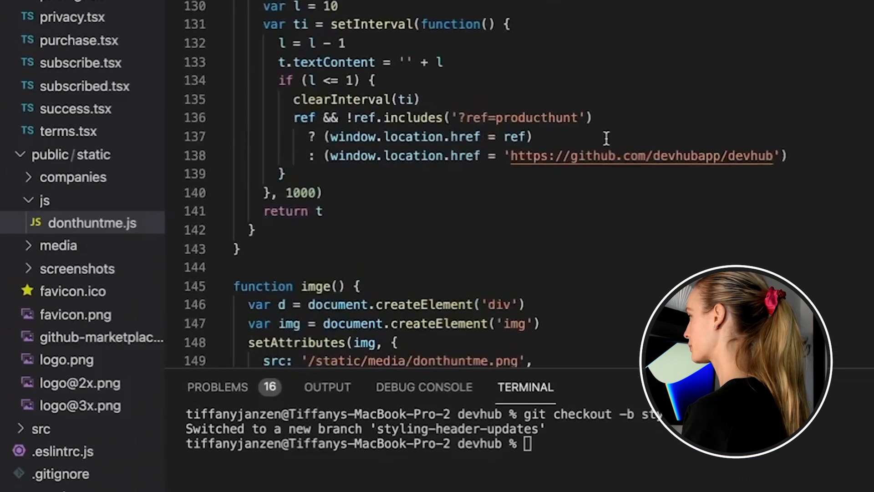
pyautogui.moveTo(775, 158)
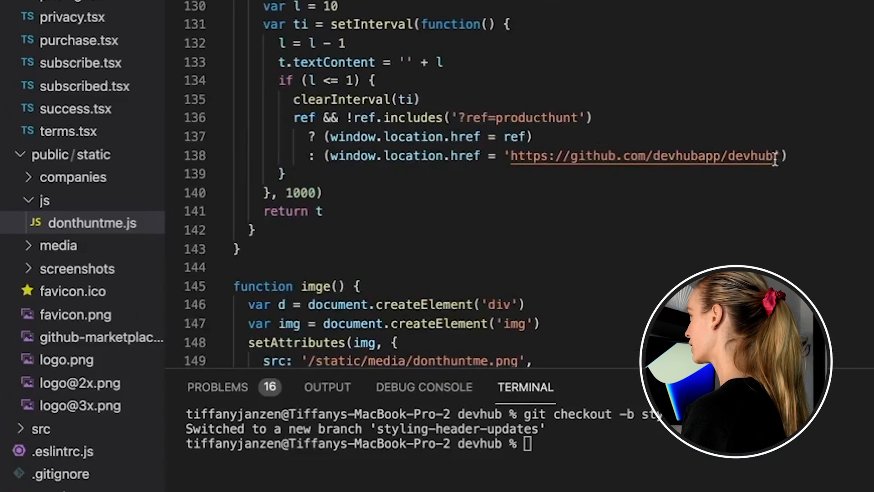
pyautogui.doubleClick(687, 156)
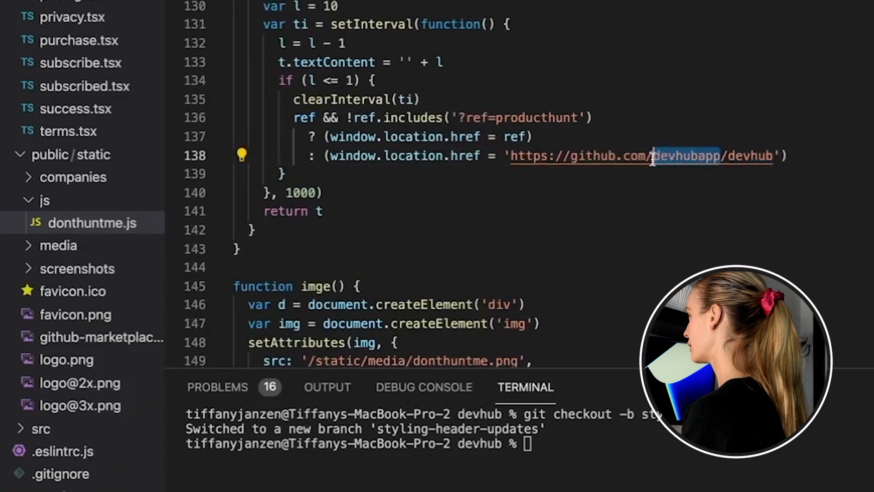
pyautogui.write('tiffintec')
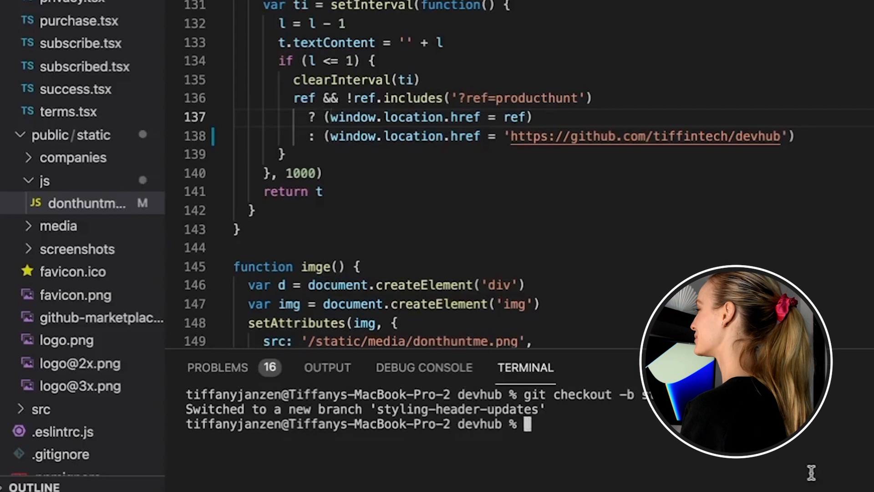
# - Run git status, then stage all changes with git add *
pyautogui.write('git status')
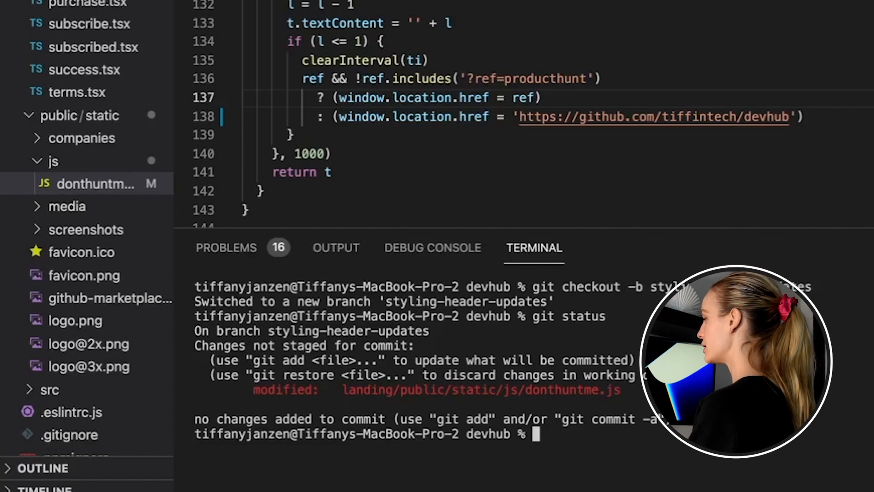
pyautogui.write('git add')
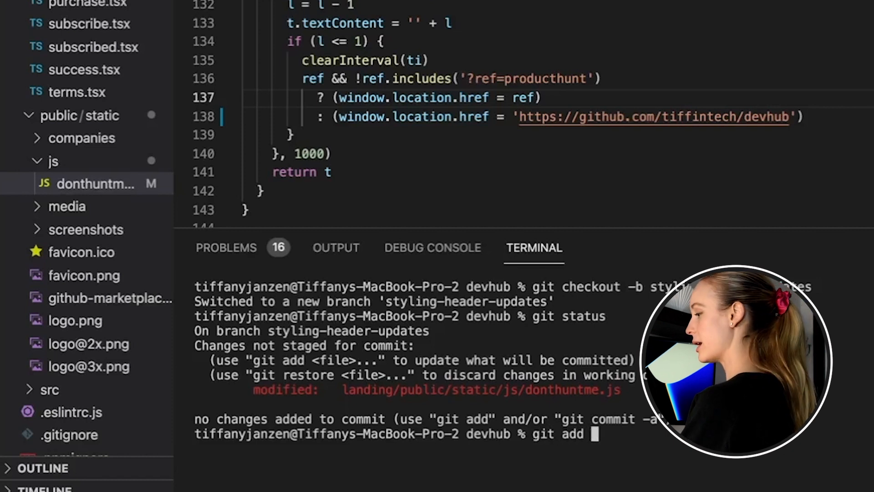
pyautogui.write('*')
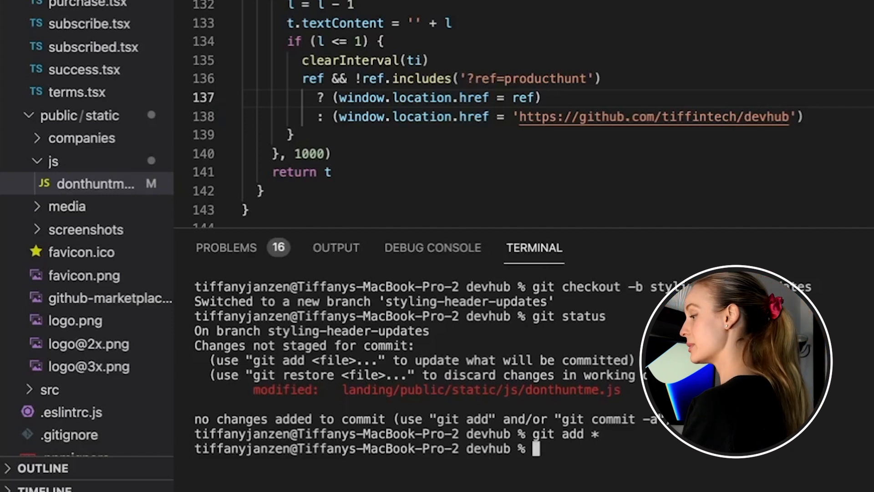
# - Commit the staged change with message "updated the github url"
pyautogui.write('git commit')
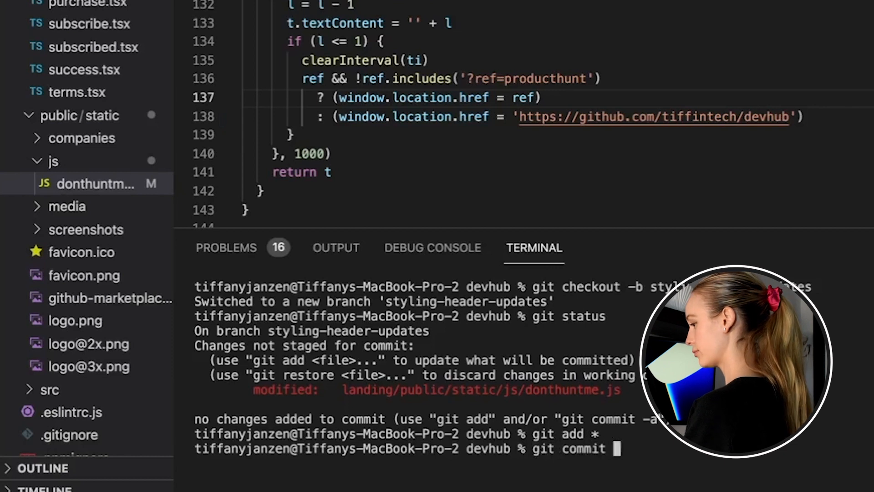
pyautogui.write('-m "u')
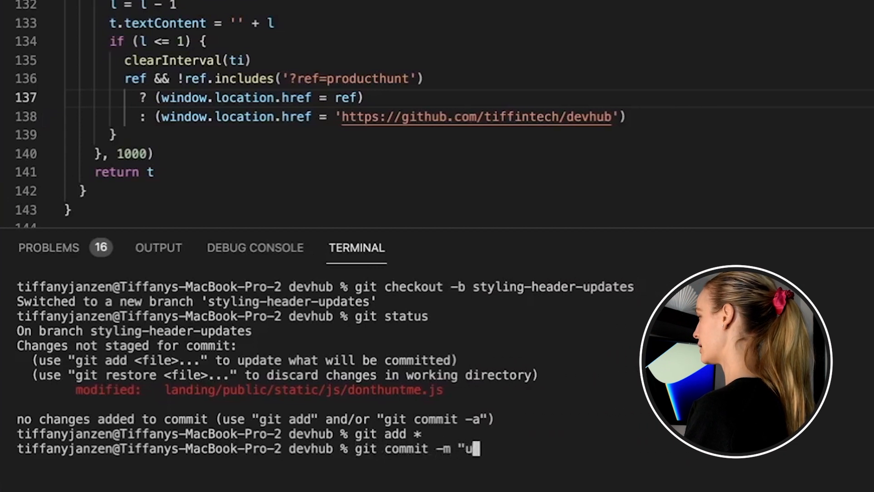
pyautogui.write('pdated the github')
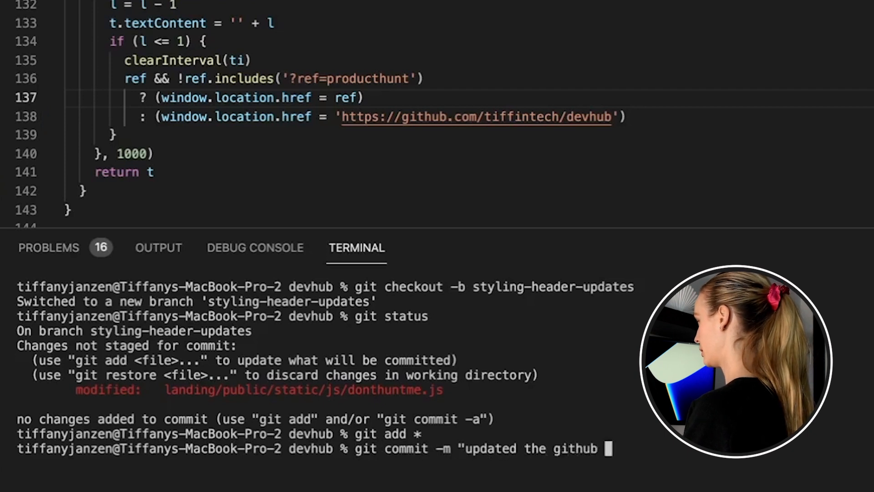
pyautogui.write('url"')
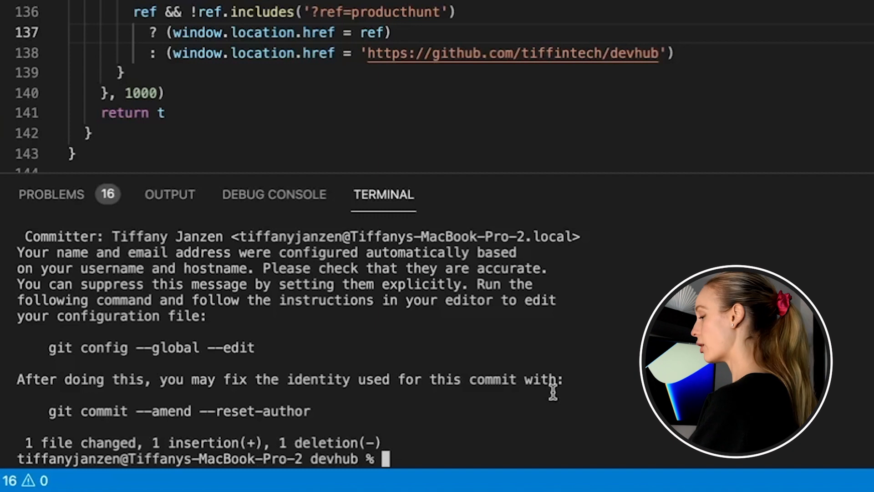
# - Type git push origin styling-head in the terminal
pyautogui.write('git push ori')
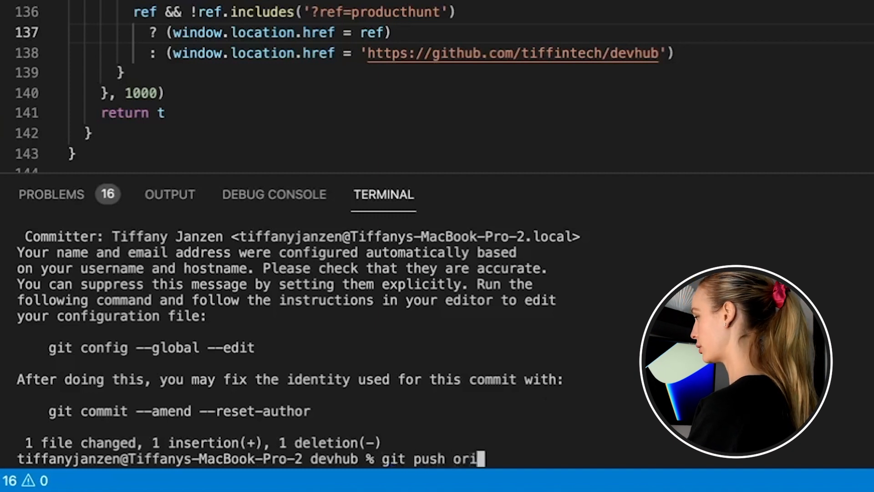
pyautogui.write('gin')
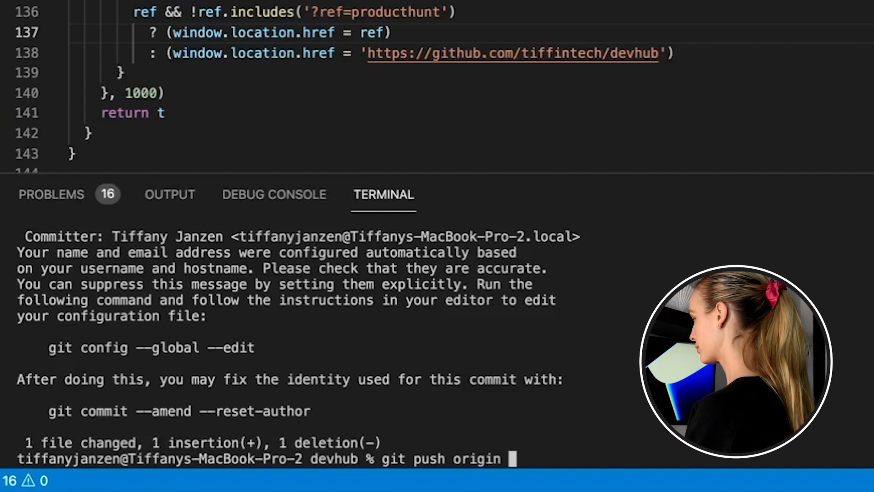
pyautogui.write('styling-head')
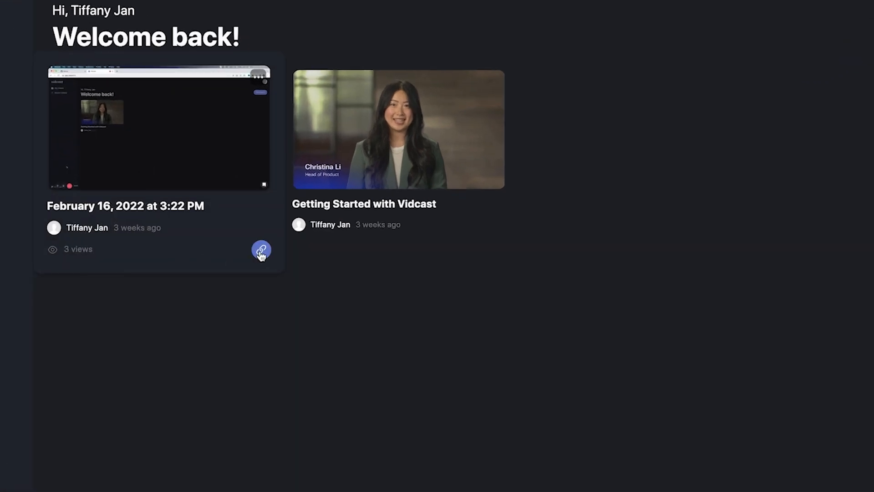
# - Copy the February 16 recording's share link with visibility set to Public
pyautogui.click(261, 250)
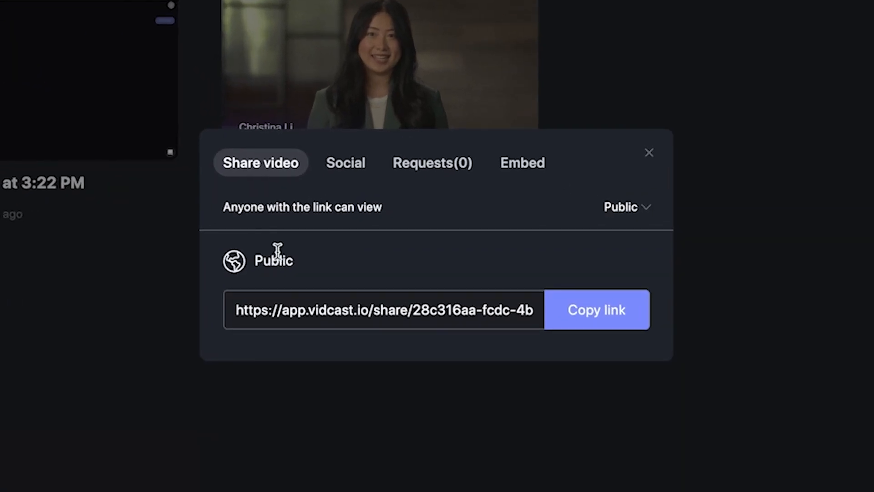
pyautogui.click(625, 206)
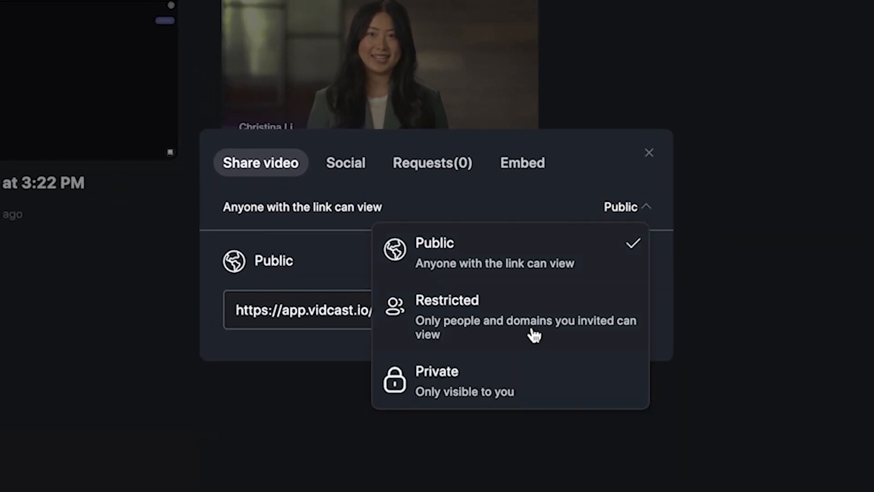
pyautogui.moveTo(600, 243)
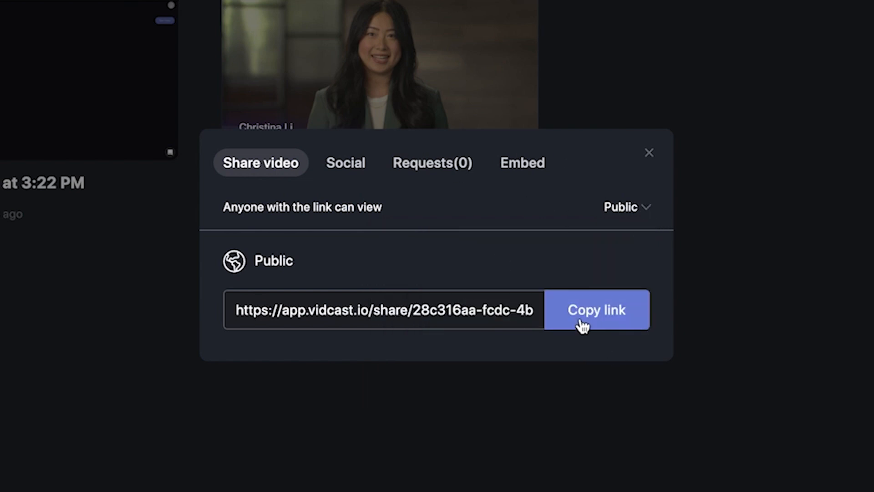
pyautogui.click(596, 310)
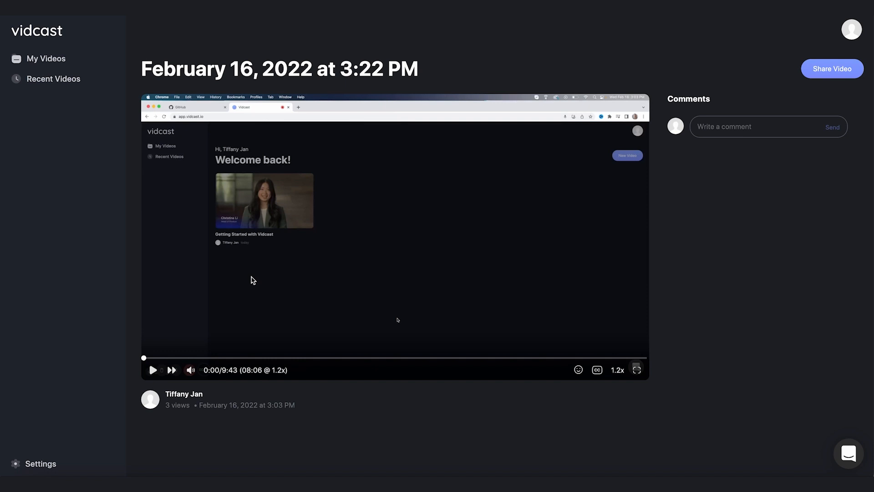
pyautogui.moveTo(677, 197)
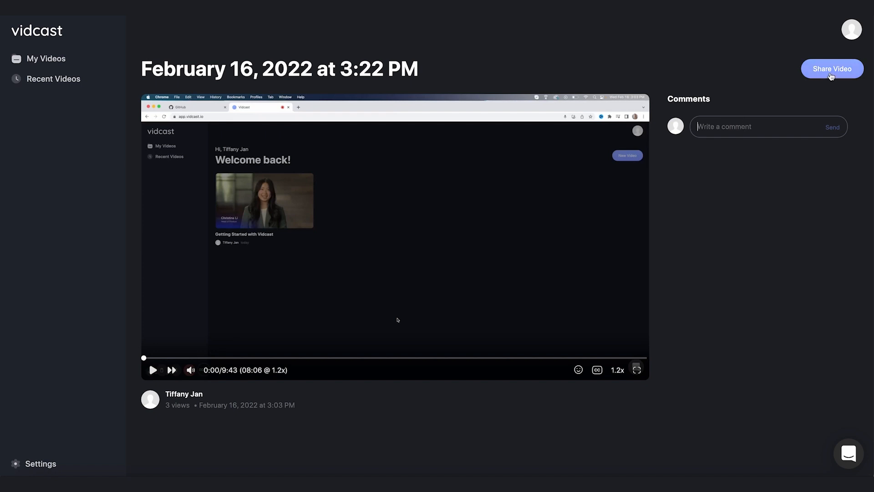
pyautogui.moveTo(456, 318)
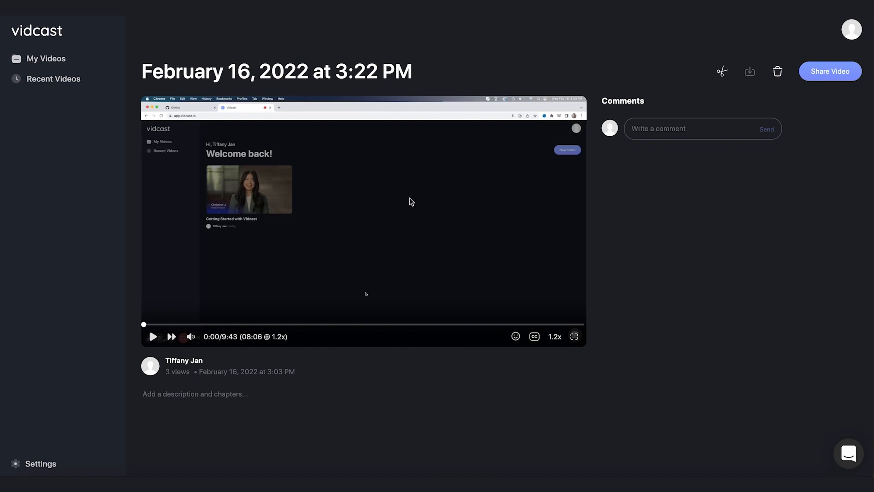
pyautogui.moveTo(297, 173)
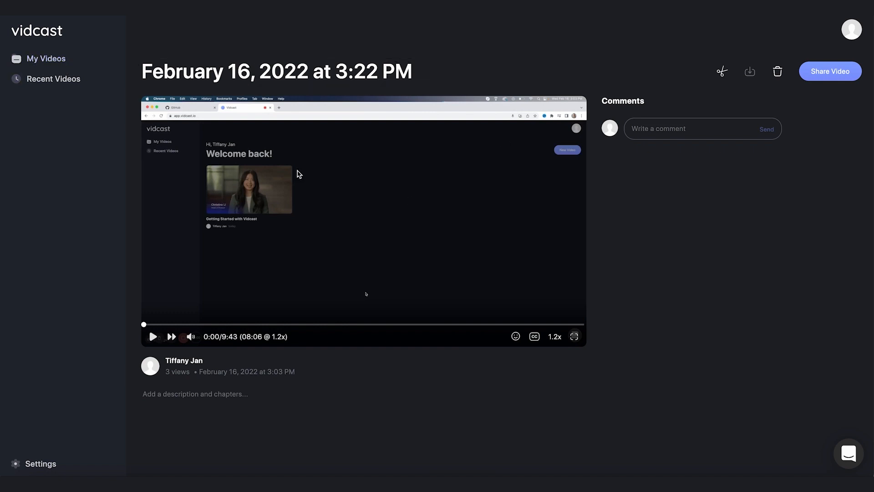
pyautogui.moveTo(731, 71)
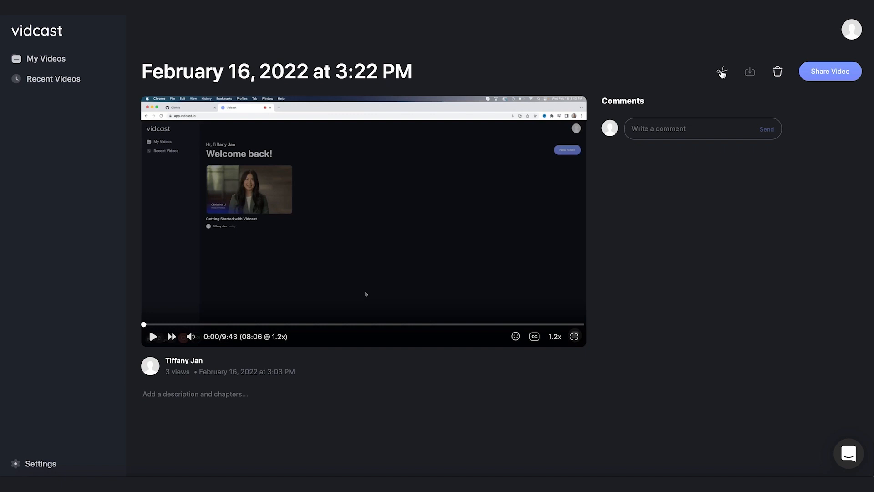
pyautogui.click(721, 71)
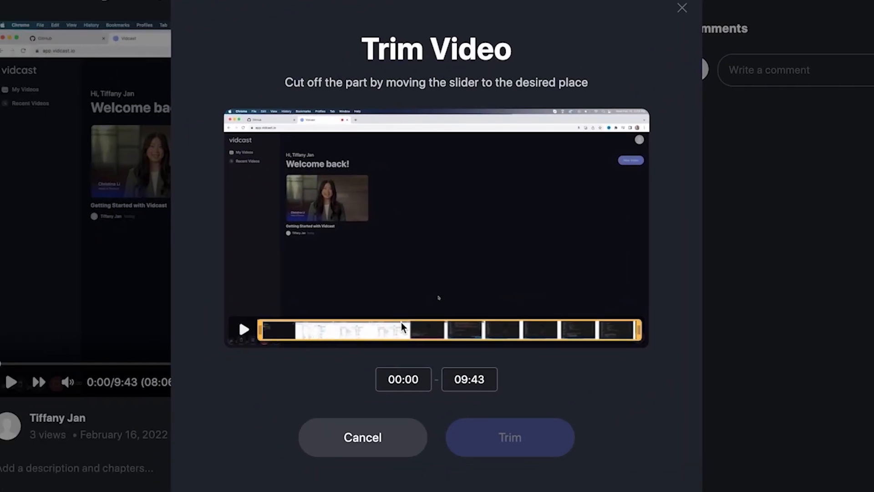
pyautogui.moveTo(637, 329); pyautogui.dragTo(552, 338)
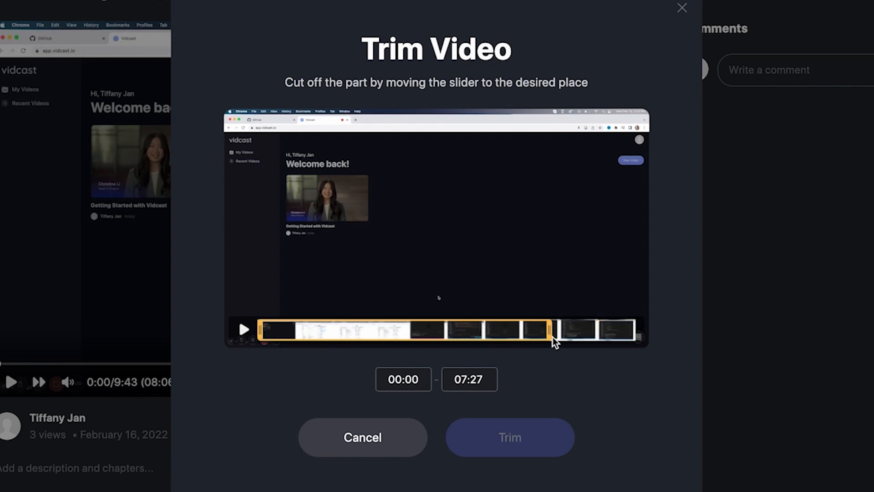
pyautogui.moveTo(552, 329); pyautogui.dragTo(636, 330)
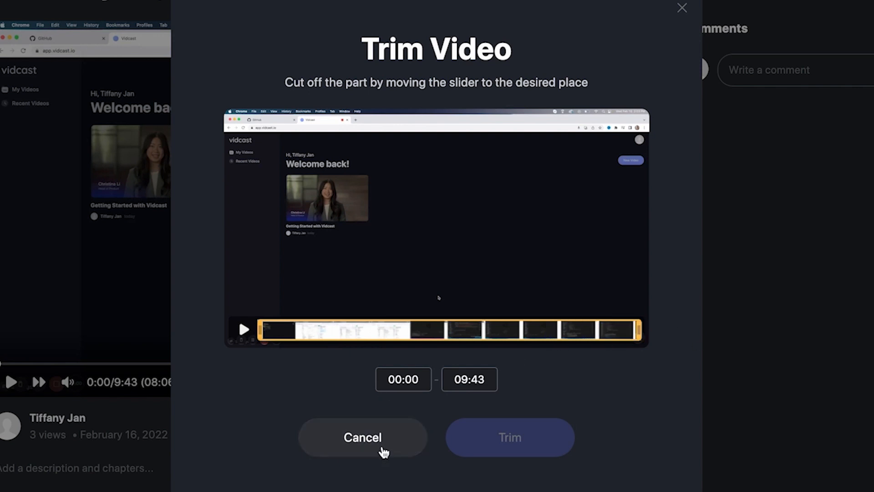
pyautogui.click(362, 437)
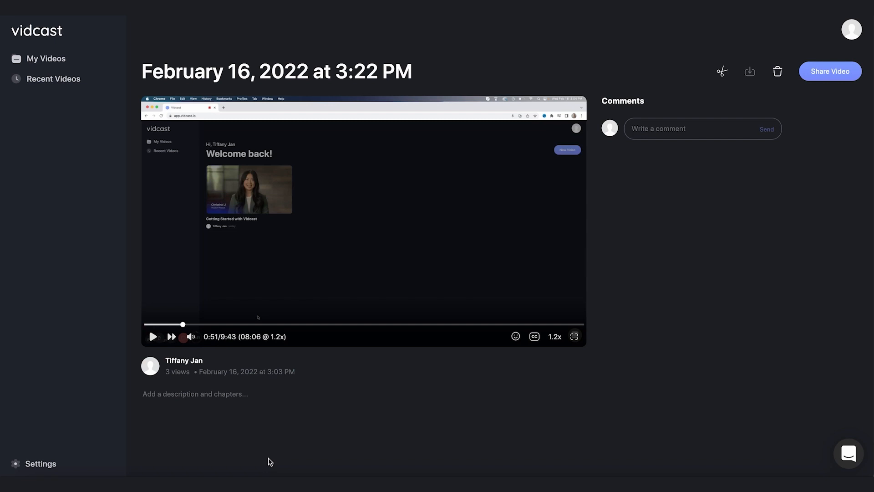
# - Add chapters 'Introduction' at 0:00 and 'Github' at 0:50 to the description and save
pyautogui.click(195, 394)
pyautogui.write('0:00')
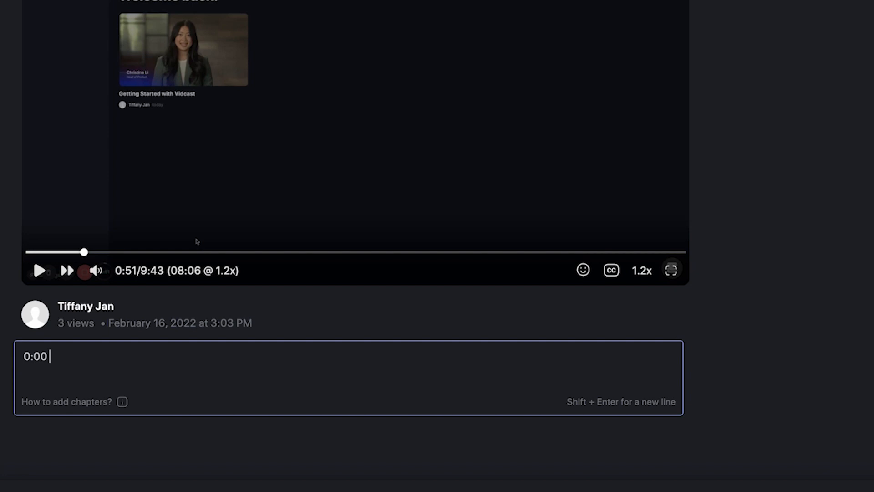
pyautogui.write('Introduc')
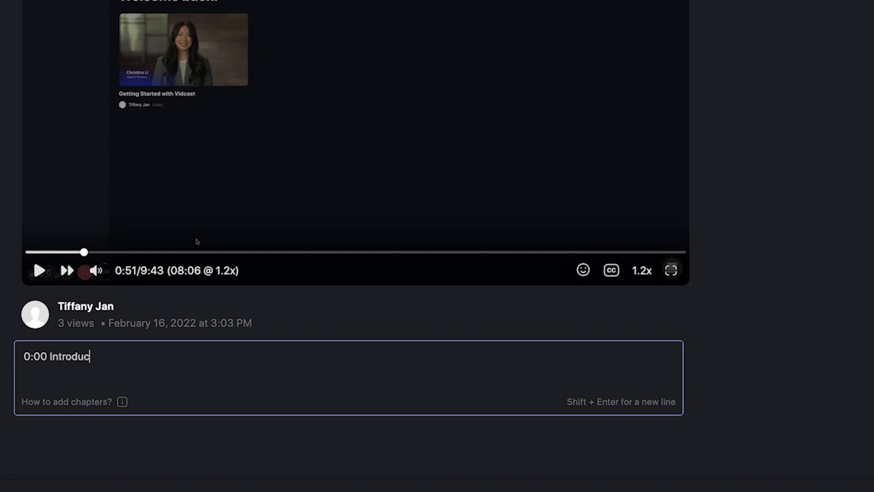
pyautogui.write('tion')
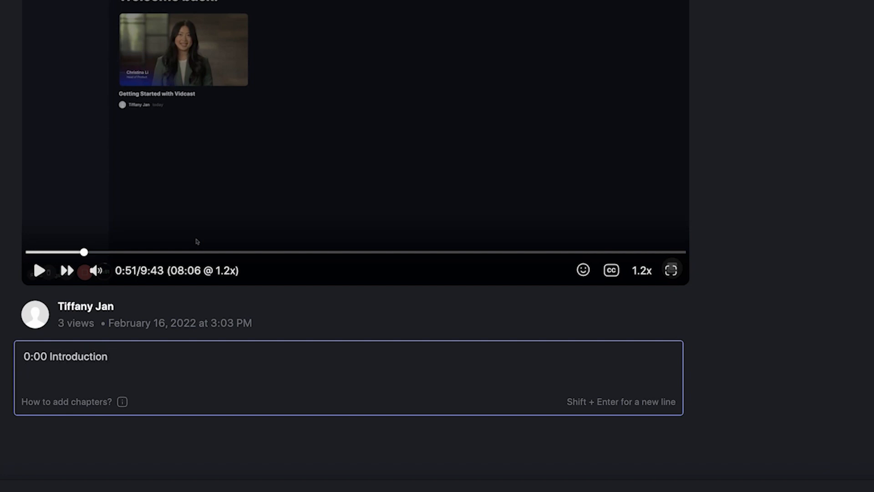
pyautogui.write('0:50 Gi')
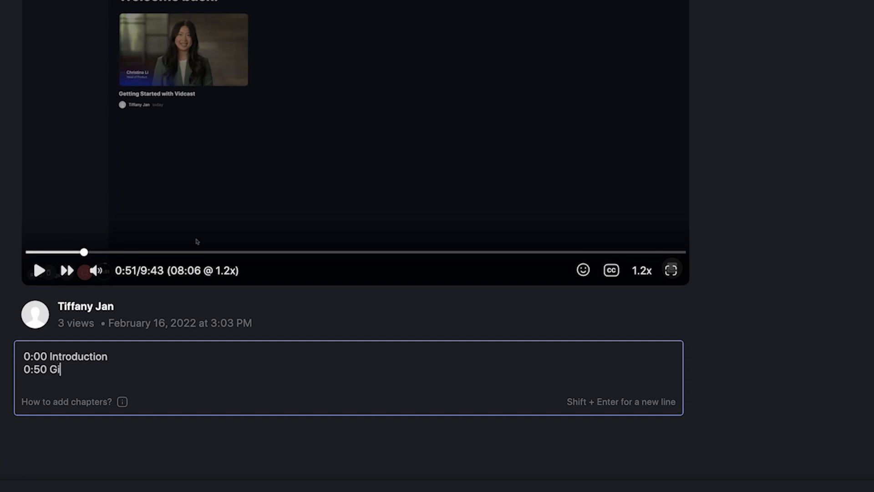
pyautogui.write('thub')
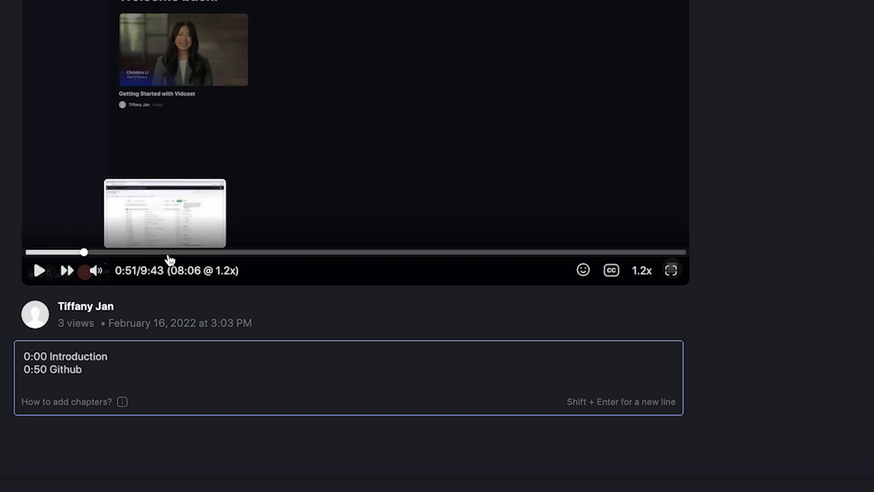
pyautogui.click(39, 271)
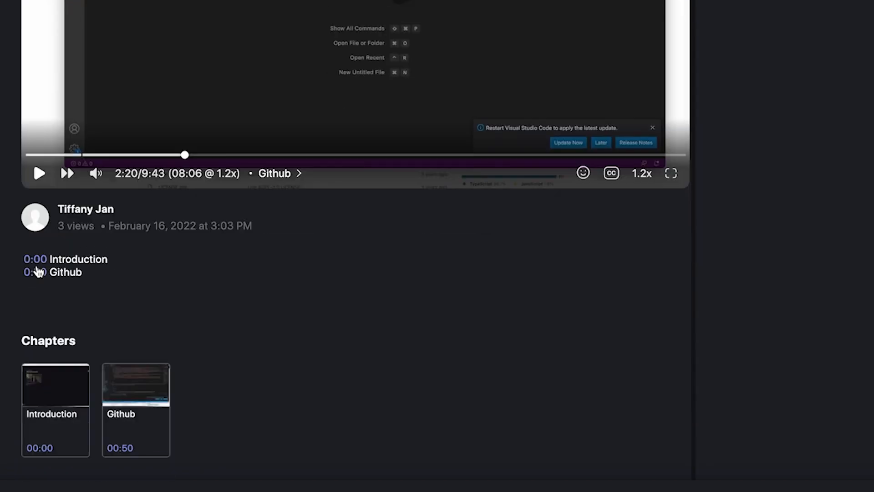
# - Reopen the description and add a third chapter, 'Open up Vscode' at 2:19
pyautogui.click(67, 272)
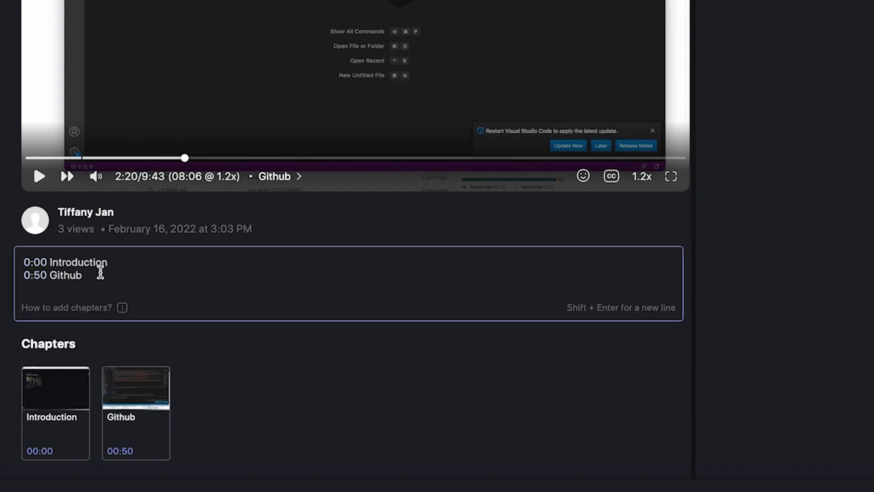
pyautogui.write('2:19 Open up')
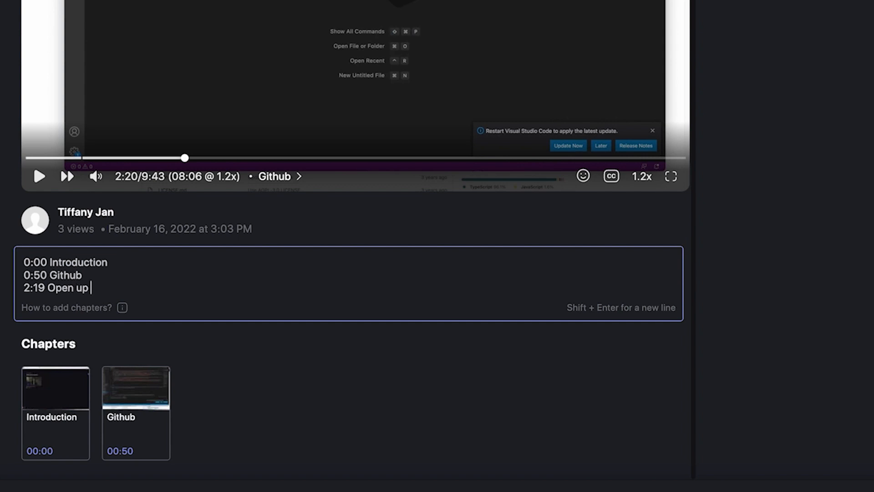
pyautogui.write('Vscode')
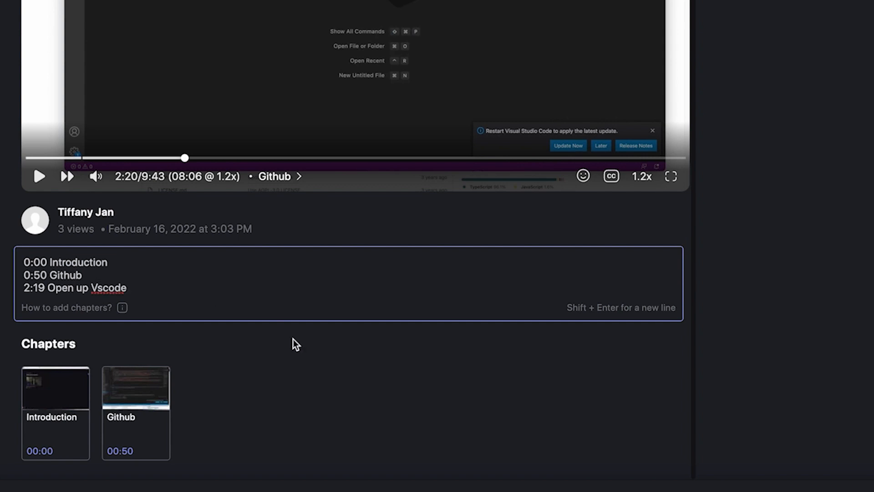